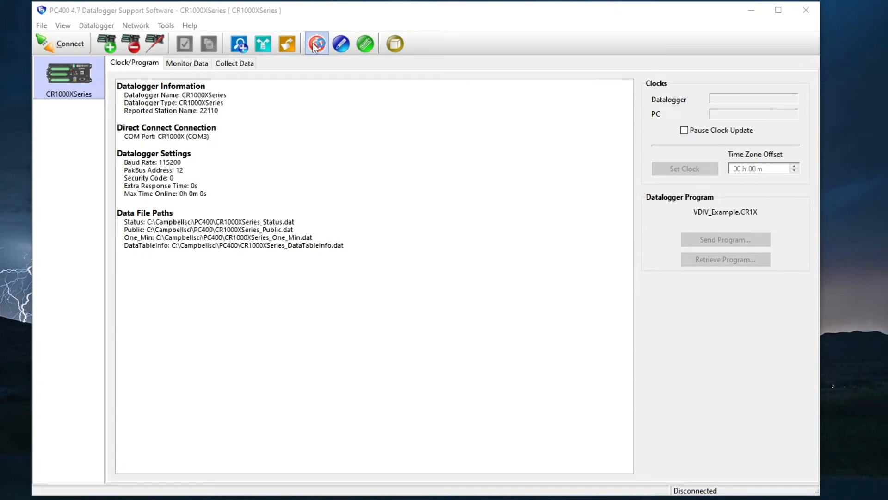
# Launch Short Cut from PC400 and start a new datalogger program.
pyautogui.click(316, 43)
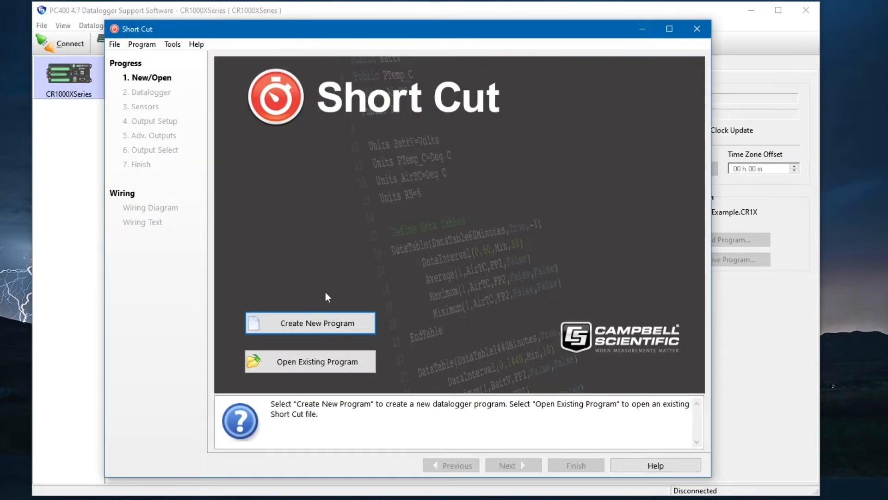
pyautogui.click(310, 323)
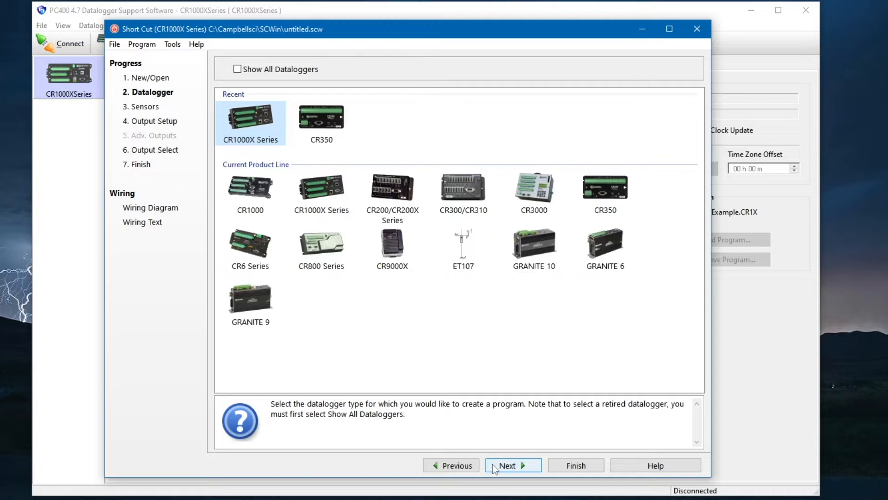
# Accept the CR1000X Series datalogger and add an AM16/32 multiplexer from Devices.
pyautogui.click(507, 465)
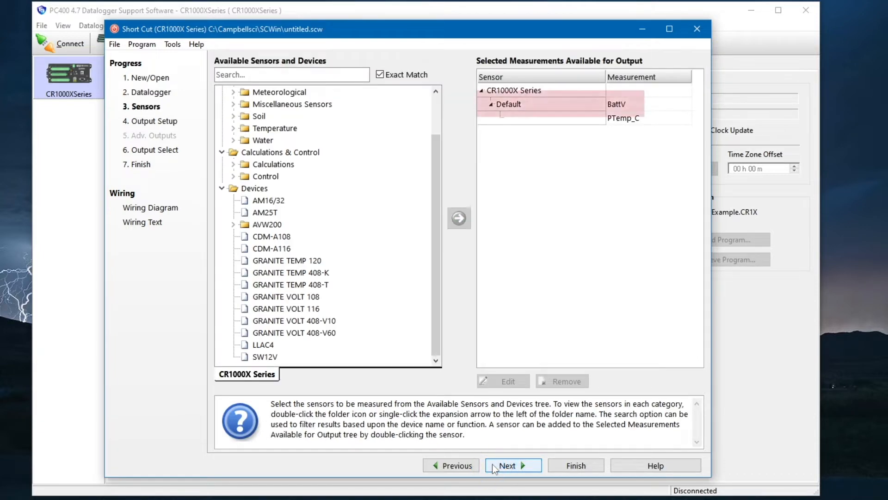
pyautogui.click(623, 118)
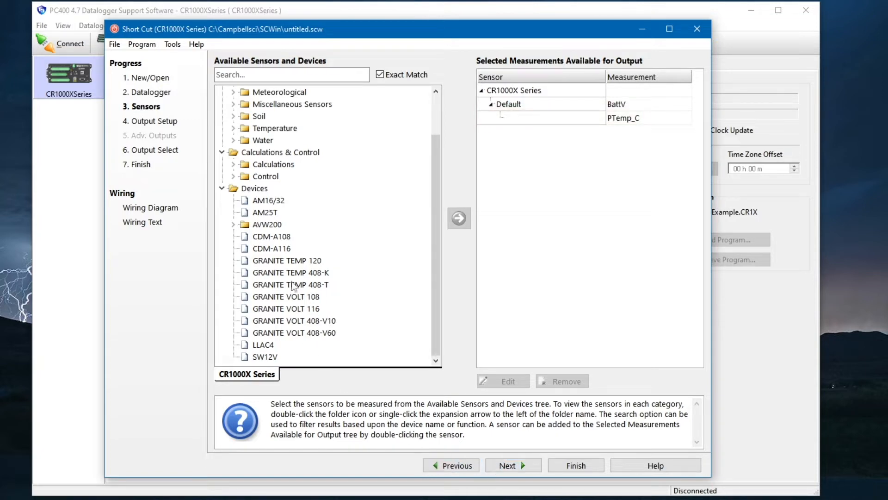
pyautogui.click(269, 200)
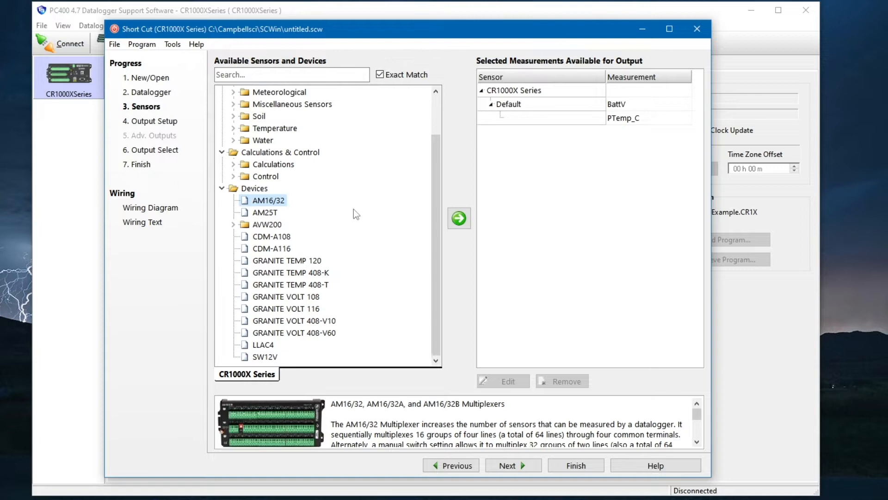
pyautogui.click(459, 217)
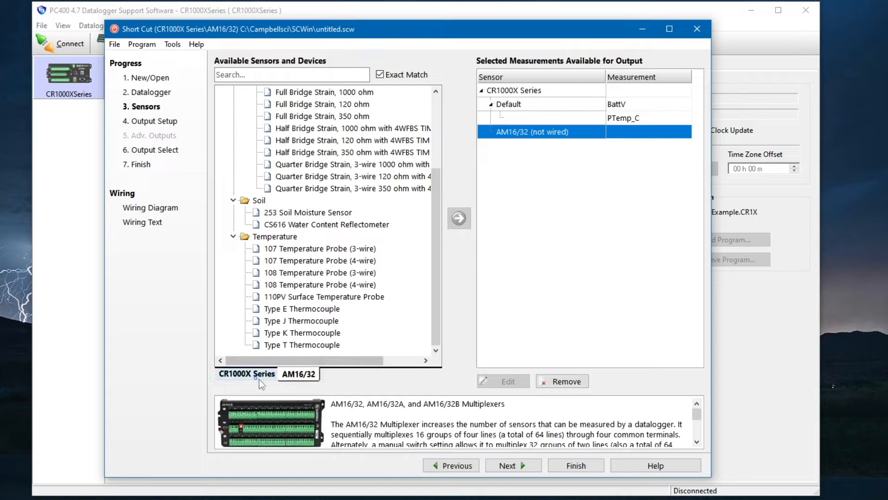
pyautogui.click(246, 373)
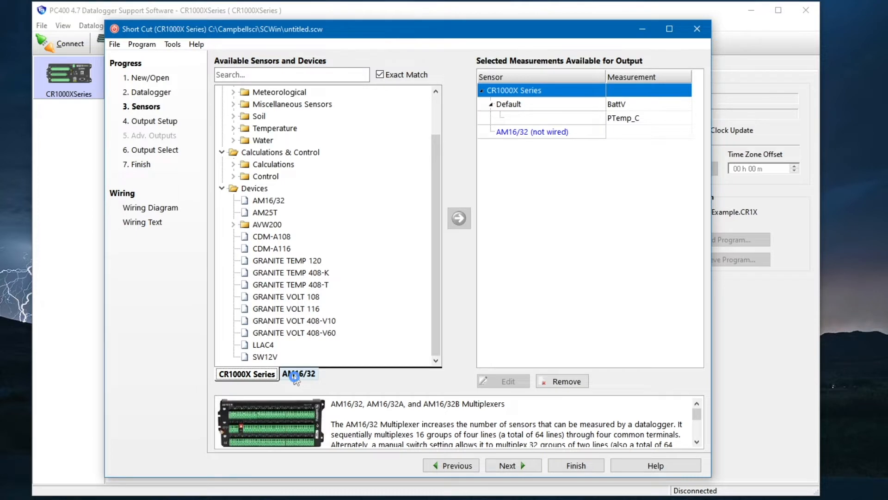
pyautogui.click(299, 373)
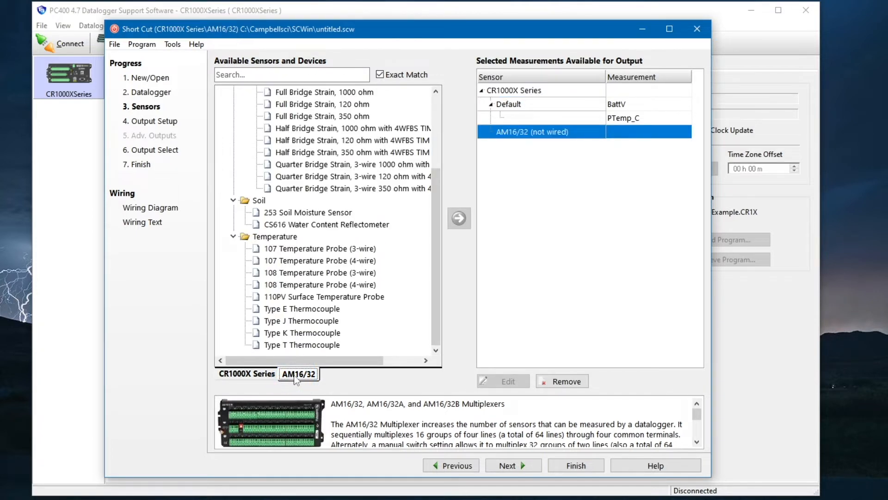
# Add three Type T thermocouples on the AM16/32, measuring Temp_C(1) to Temp_C(3) in 2x32 mode.
pyautogui.click(302, 345)
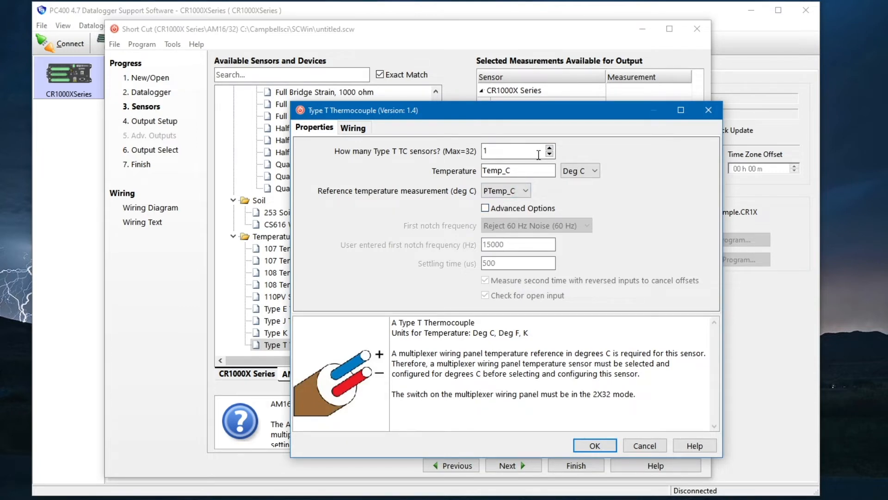
pyautogui.click(548, 148)
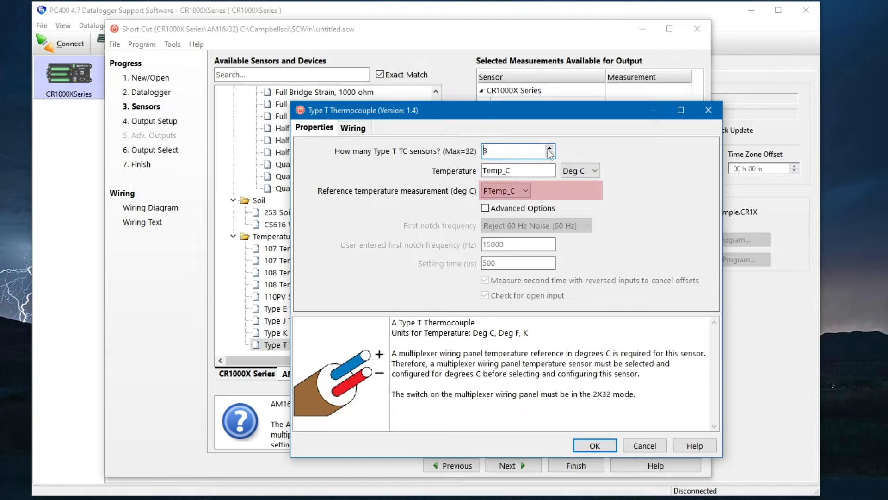
pyautogui.moveTo(549, 155)
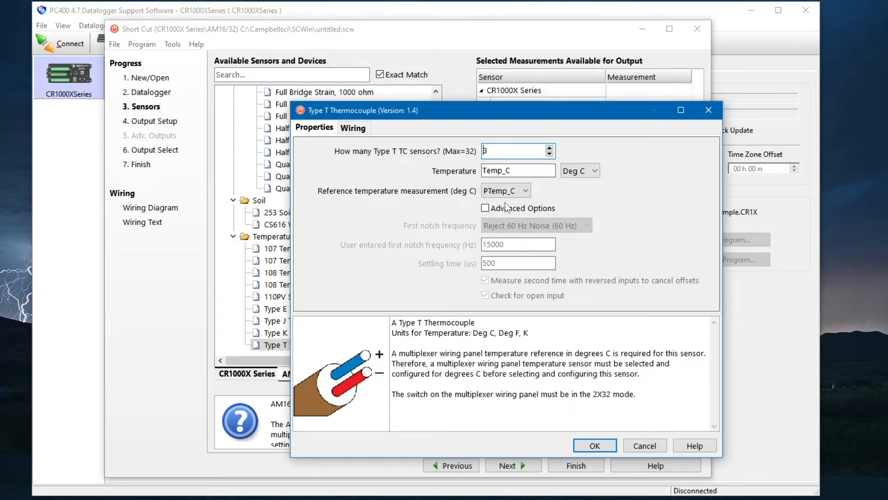
pyautogui.click(486, 208)
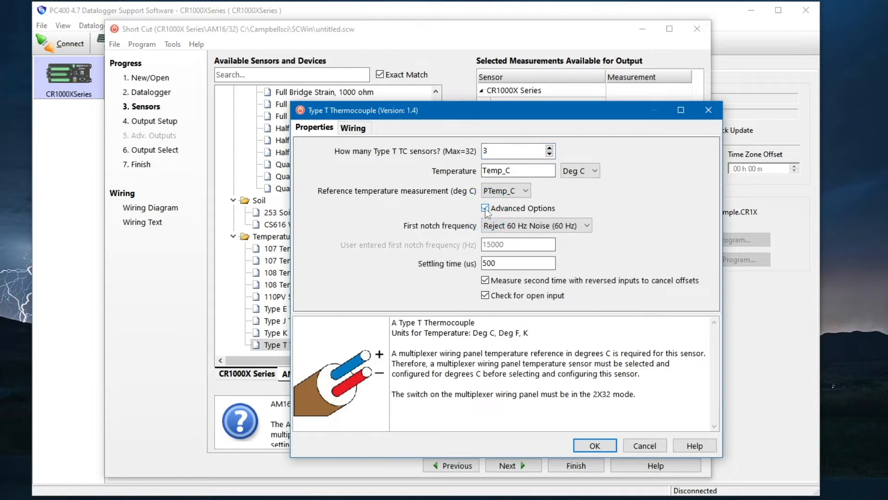
pyautogui.click(486, 208)
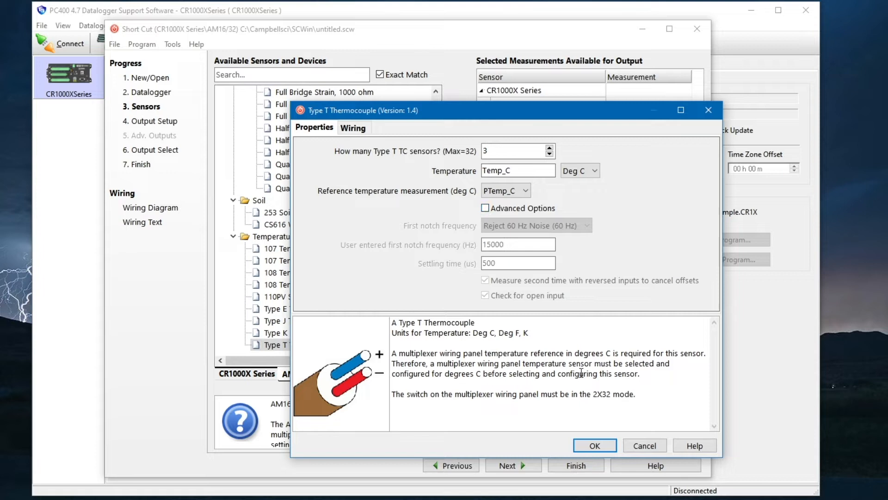
pyautogui.click(594, 445)
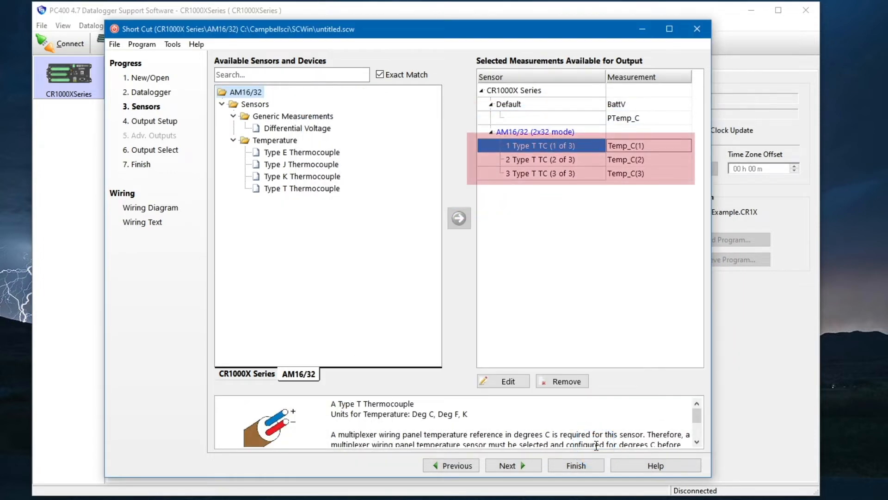
# Set a 30-second scan interval and rename the output tables Hourly and Daily.
pyautogui.click(539, 145)
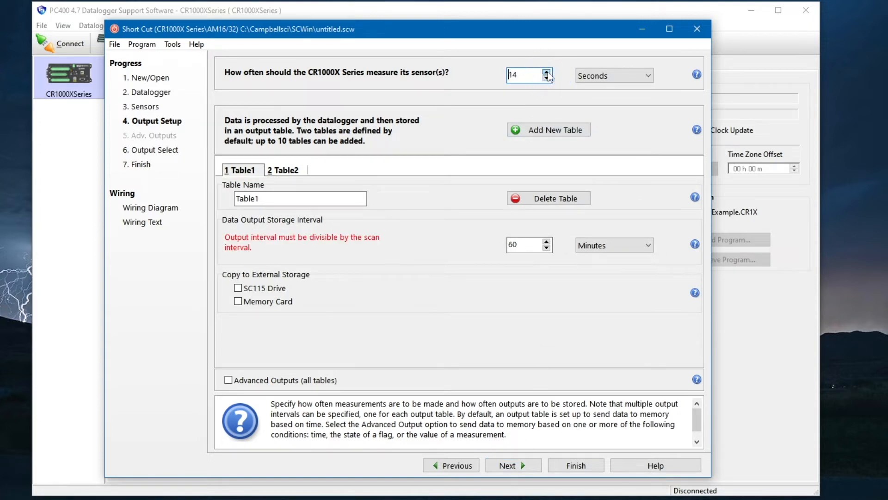
pyautogui.click(545, 71)
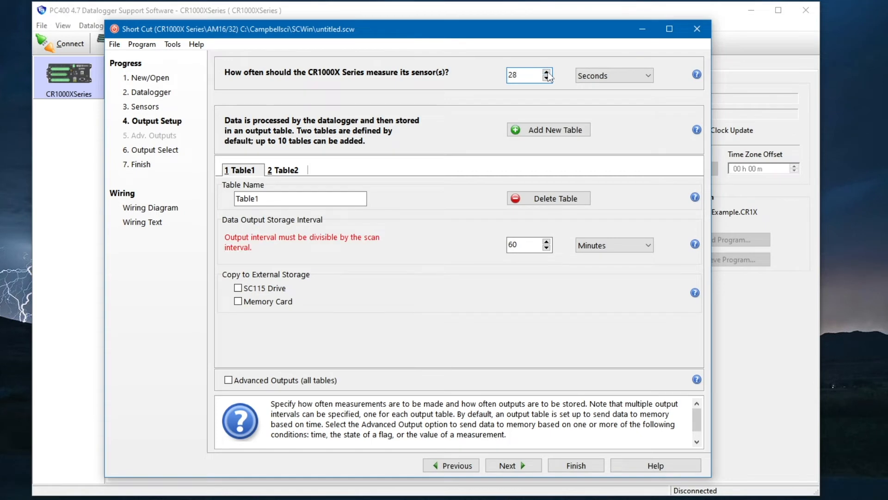
pyautogui.click(546, 71)
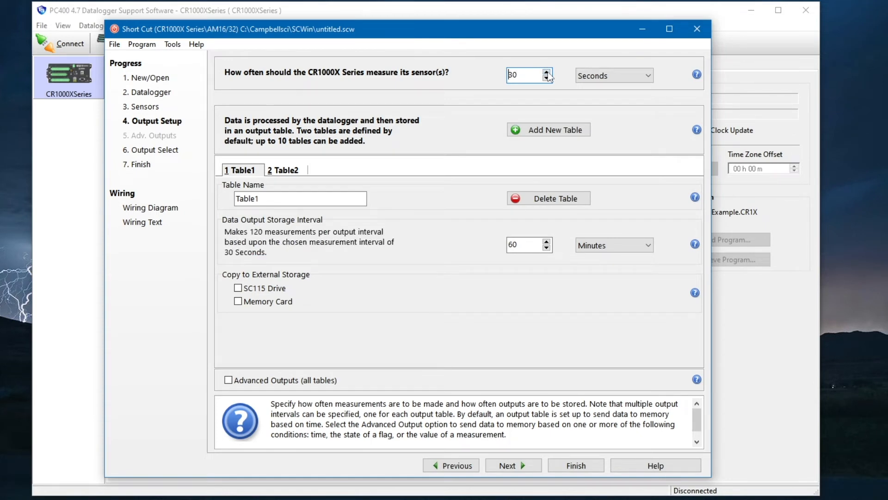
pyautogui.click(300, 198)
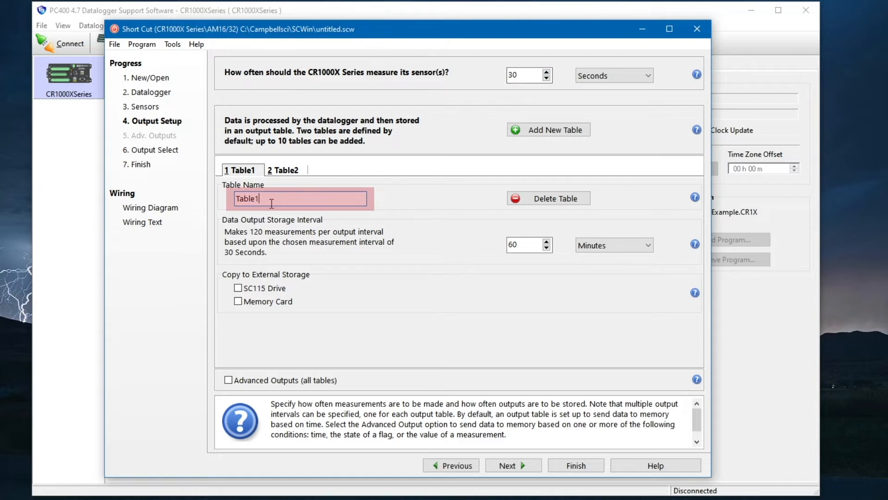
pyautogui.write('Hour')
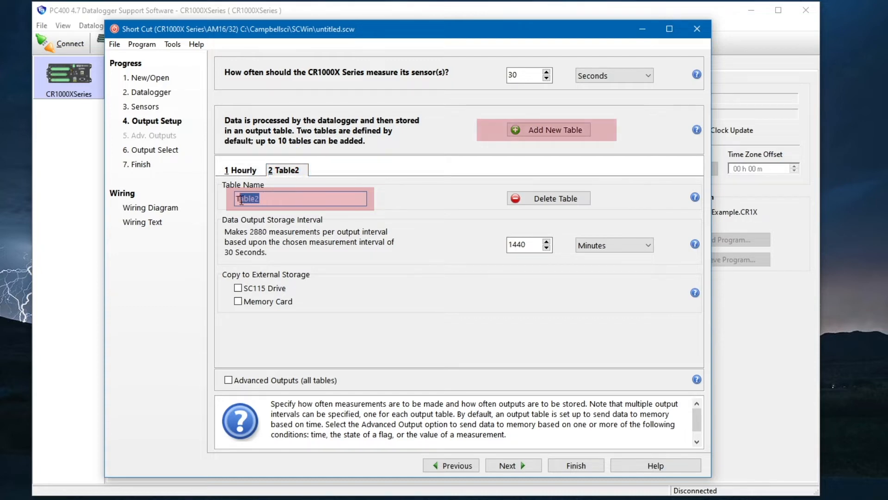
pyautogui.write('Daily')
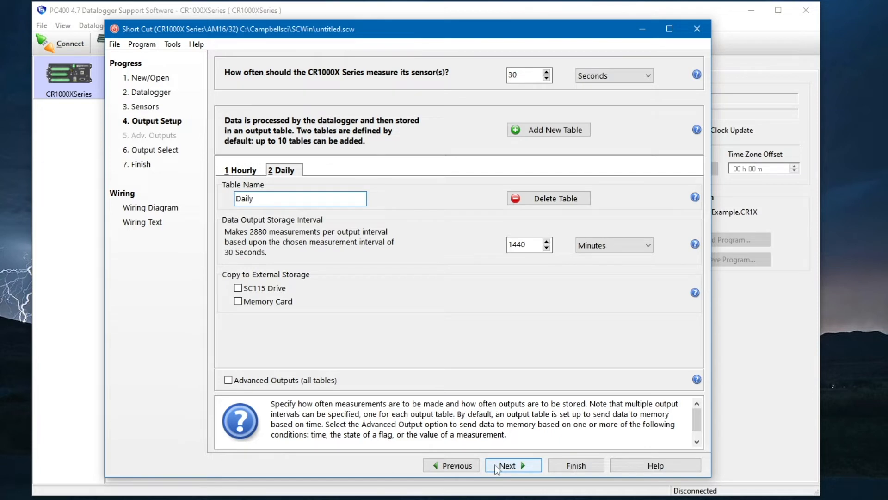
# Store the minimum of BattV in the output table, without the time of minimum.
pyautogui.click(512, 465)
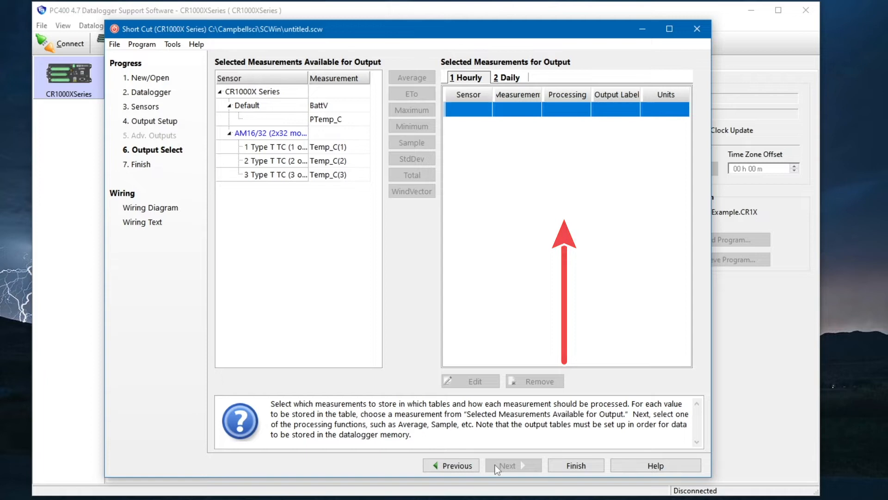
pyautogui.click(320, 104)
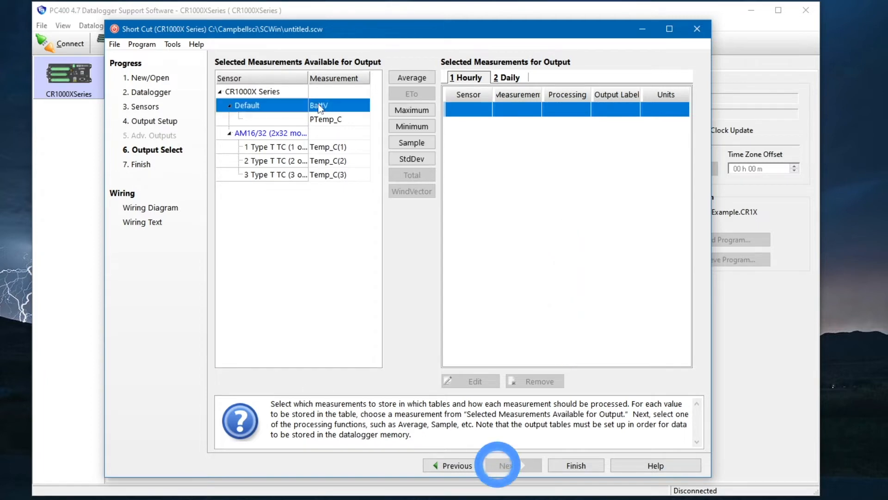
pyautogui.click(412, 126)
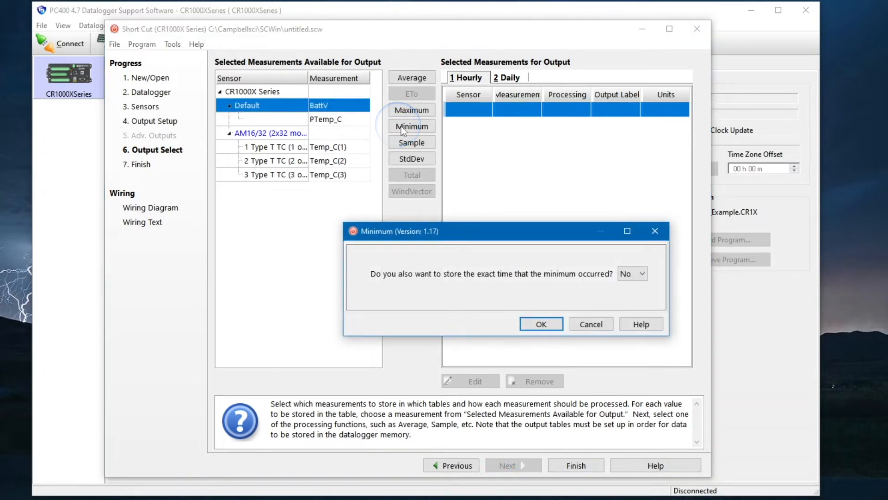
pyautogui.moveTo(538, 312)
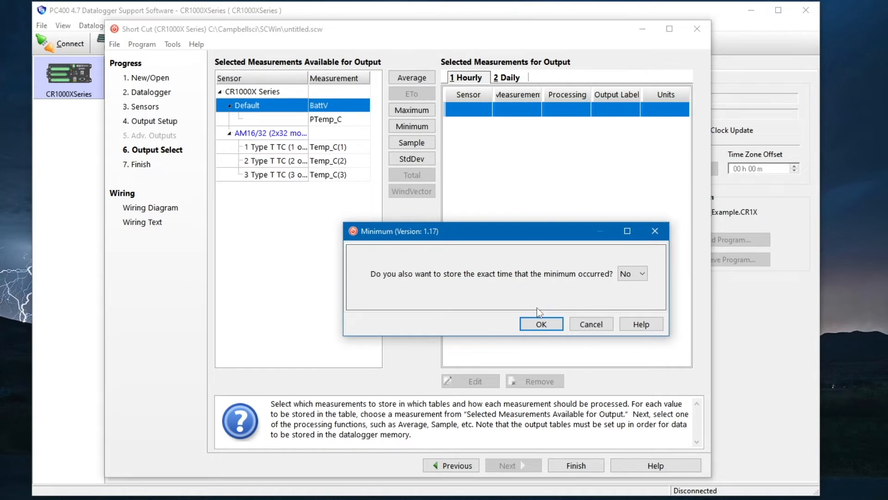
pyautogui.click(540, 324)
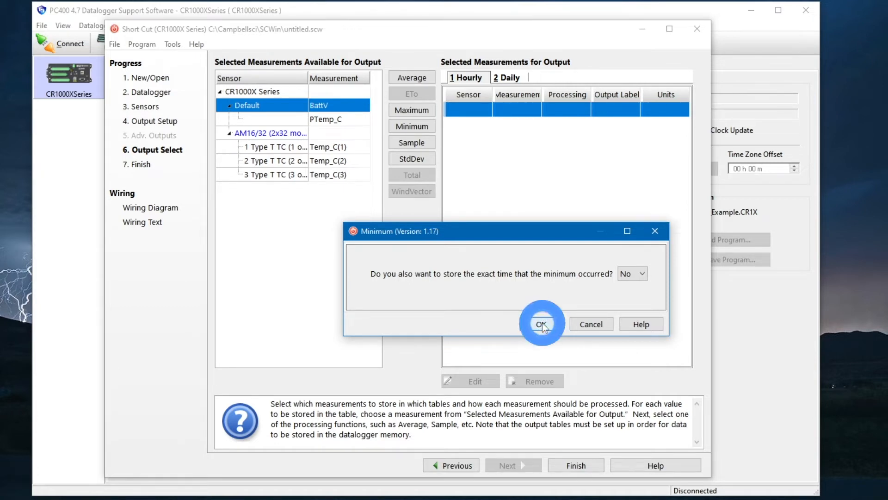
# Store averages of PTemp_C and the thermocouple temperatures Temp_C(1) and Temp_C(2).
pyautogui.click(541, 324)
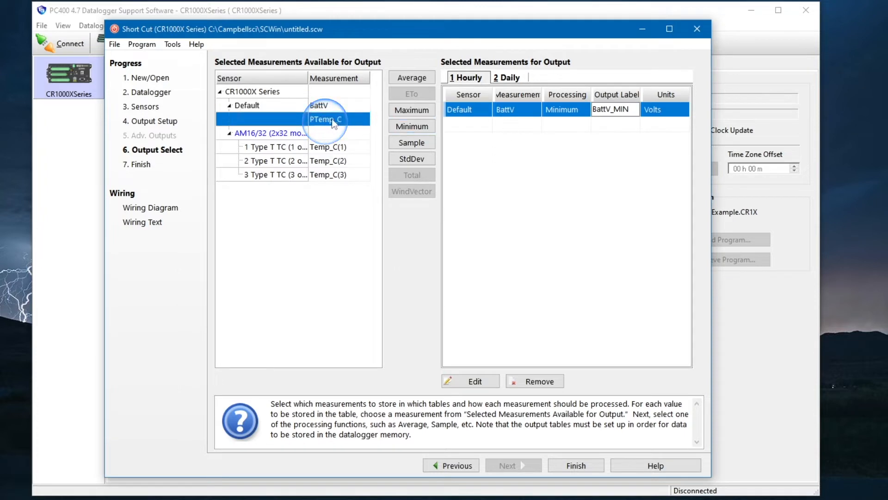
pyautogui.click(411, 77)
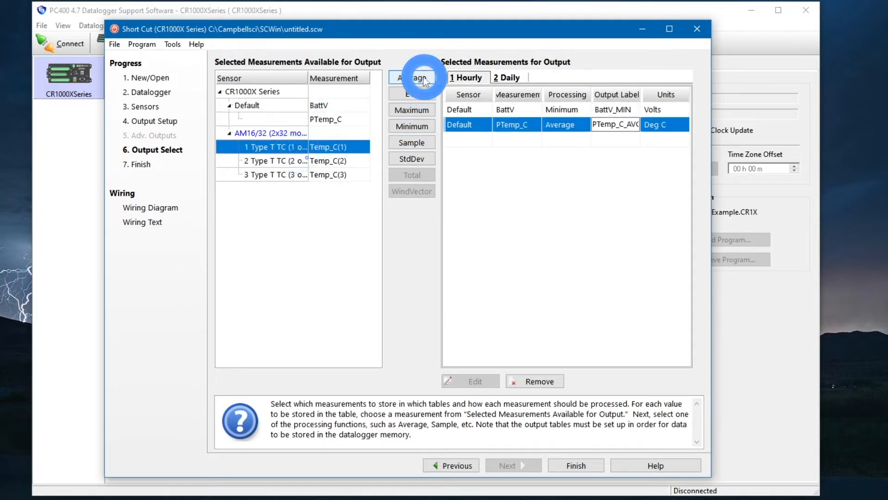
pyautogui.click(411, 78)
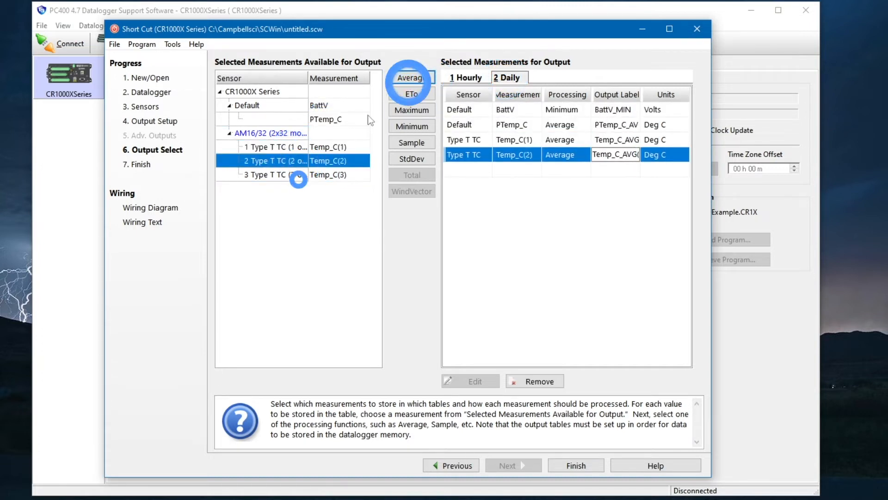
pyautogui.click(412, 77)
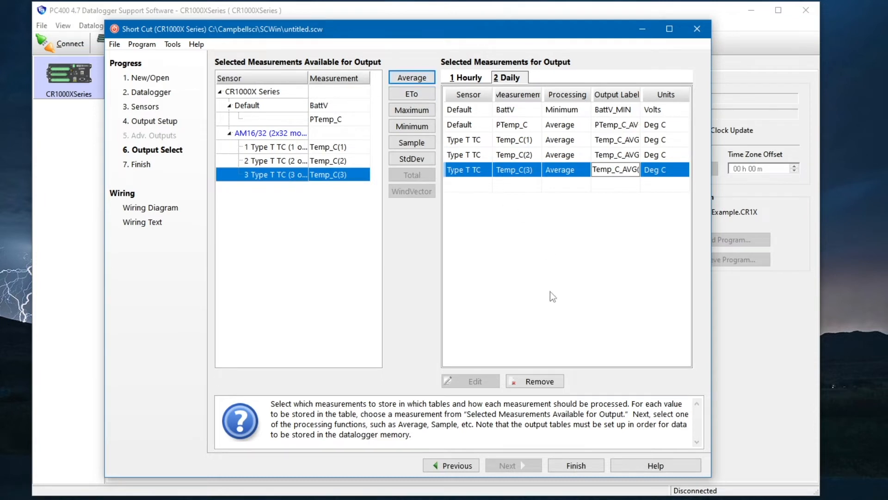
pyautogui.moveTo(576, 465)
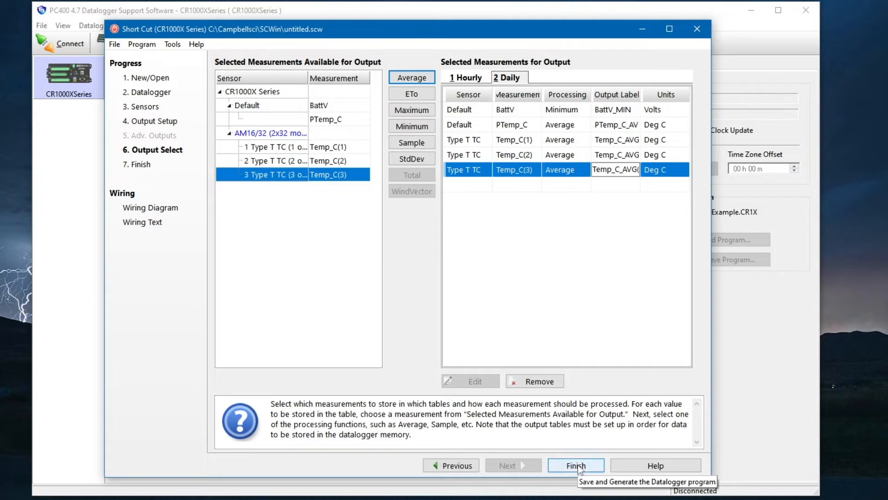
# Save as TutorialMultiplexer.SCW, generating TutorialMultiplexer.CR1X without sending it yet.
pyautogui.click(575, 465)
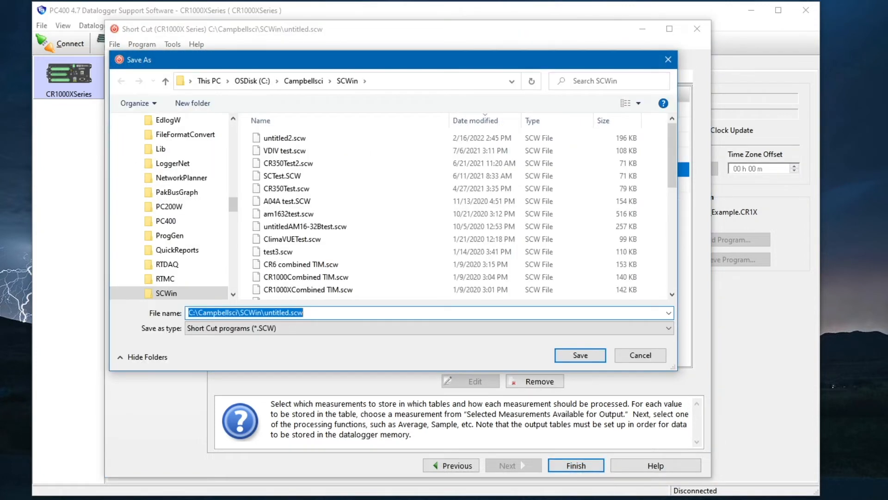
pyautogui.write('TutorialMultiplexer')
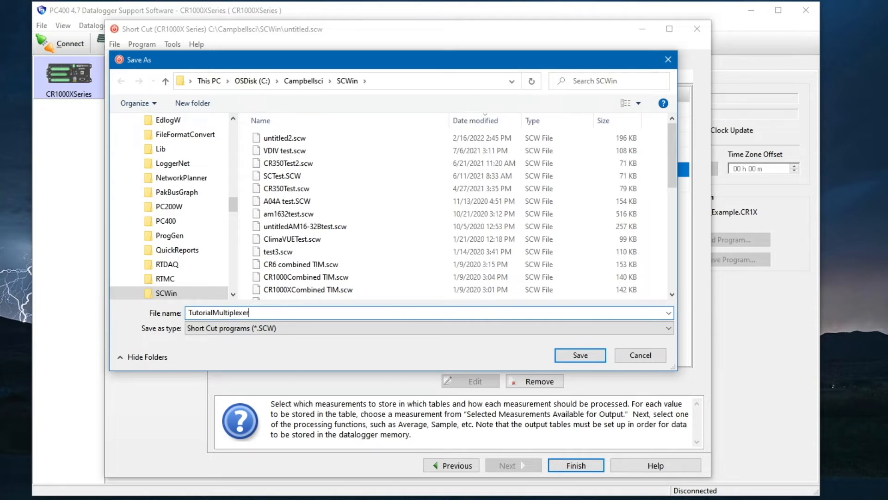
pyautogui.click(579, 356)
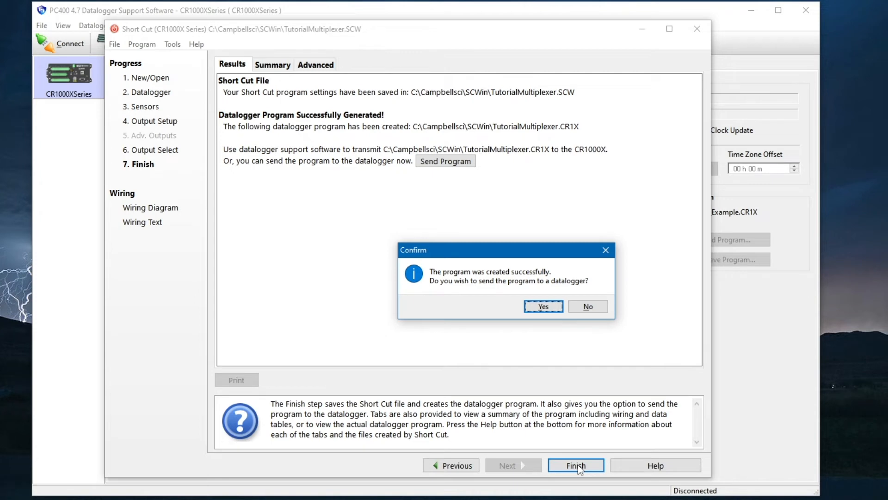
pyautogui.moveTo(676, 402)
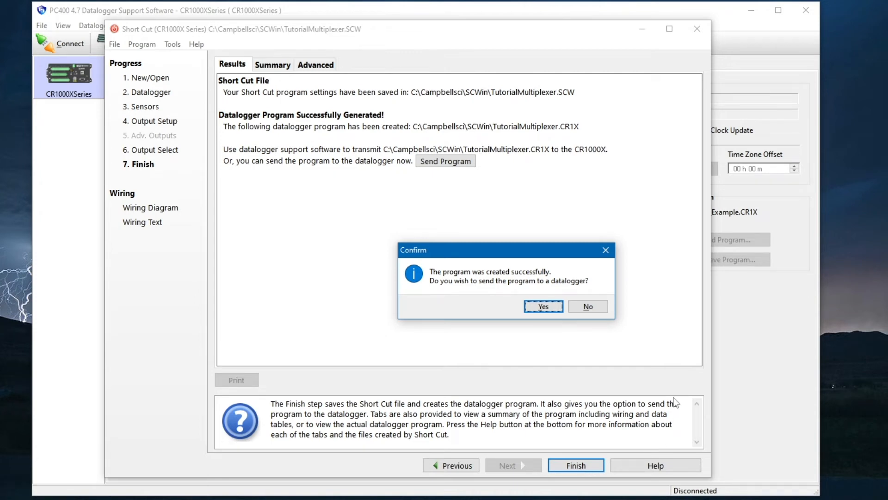
pyautogui.click(588, 306)
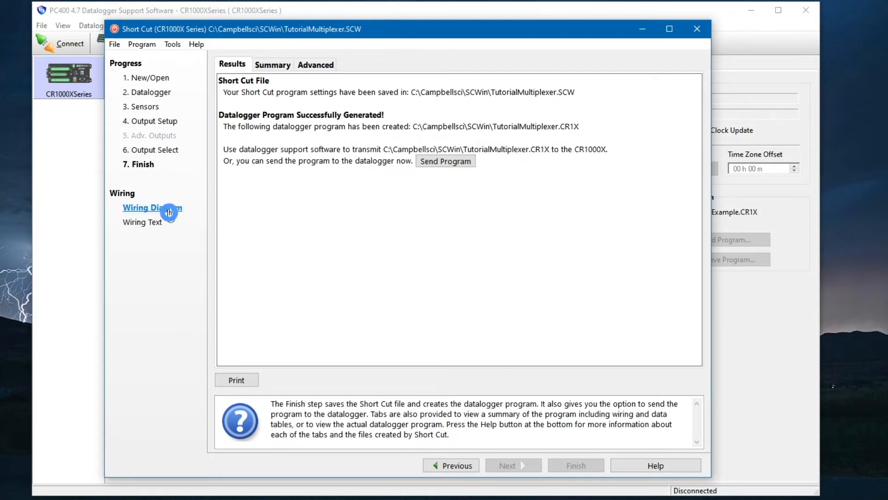
# Show the AM16/32 (2x32 mode) wiring diagram with thermocouples on channels 1H/1L to 3H/3L.
pyautogui.click(153, 206)
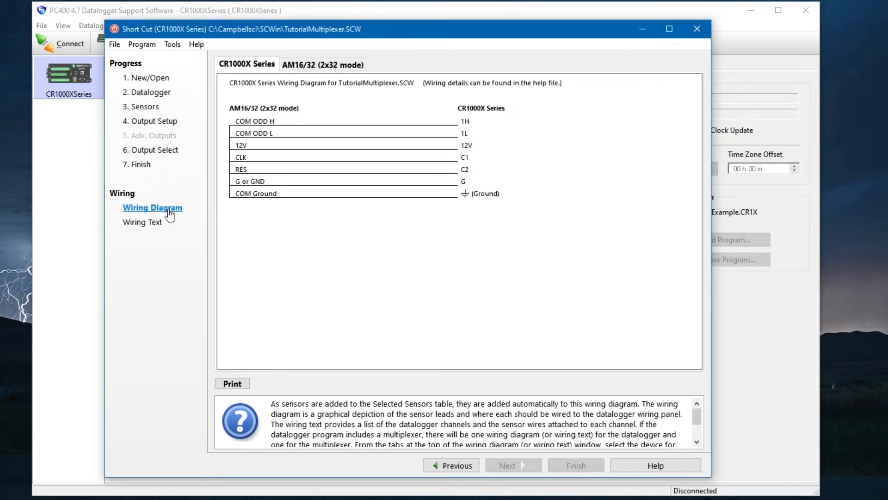
pyautogui.click(247, 64)
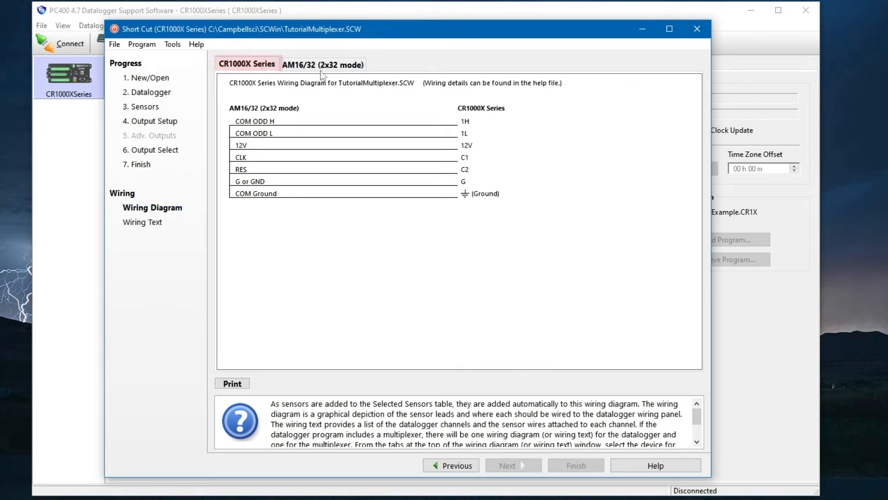
pyautogui.click(323, 64)
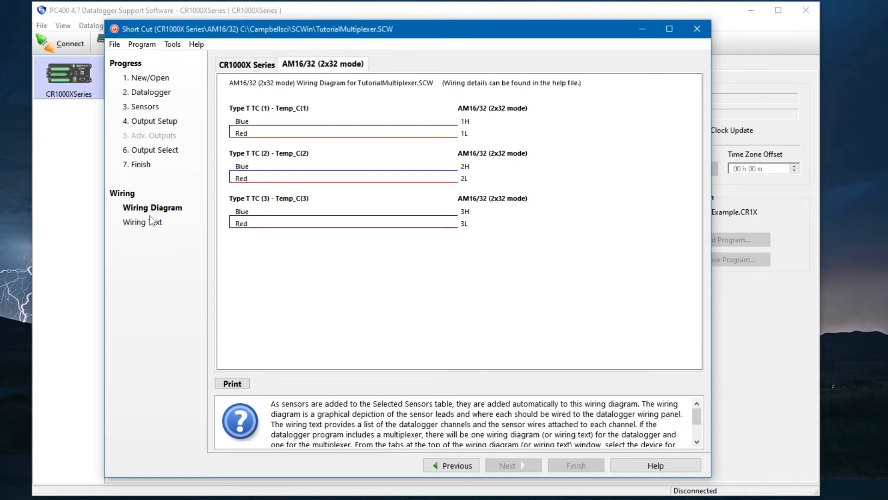
# View the wiring as a text channel list and scroll through it.
pyautogui.click(144, 221)
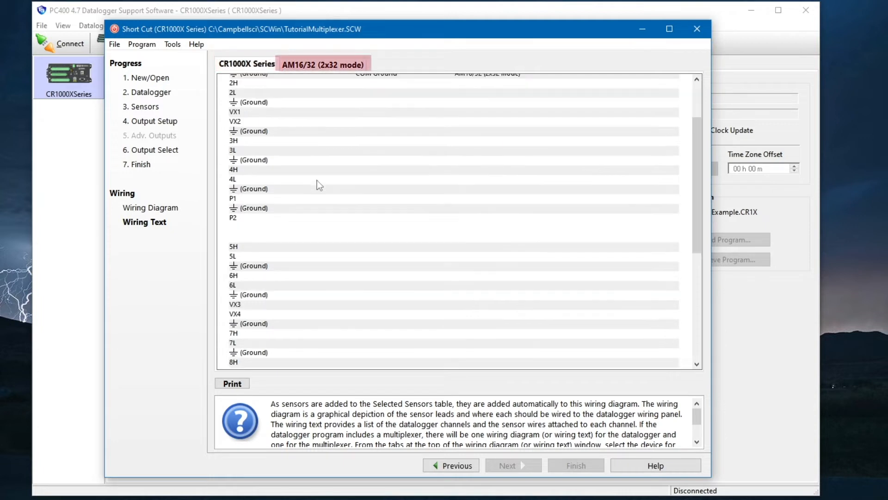
pyautogui.scroll(-3)
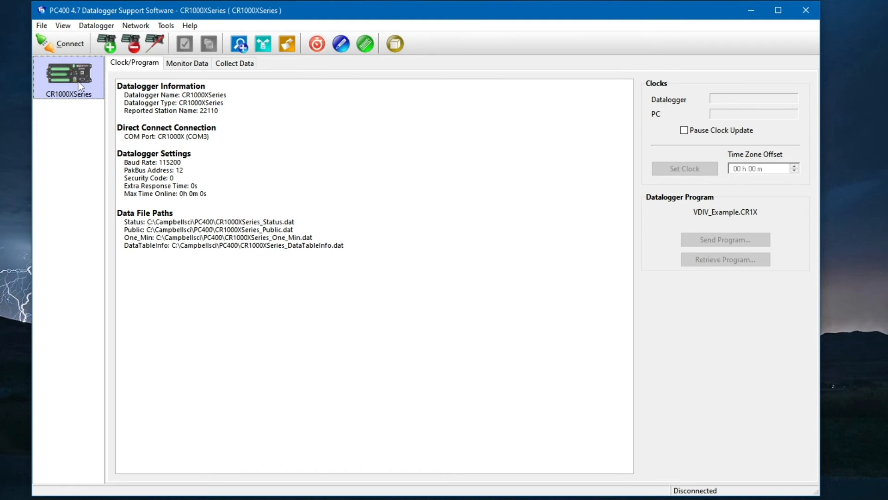
# Run EZSetup for the CR1000XSeries on COM3 with PakBus address 12.
pyautogui.click(68, 78)
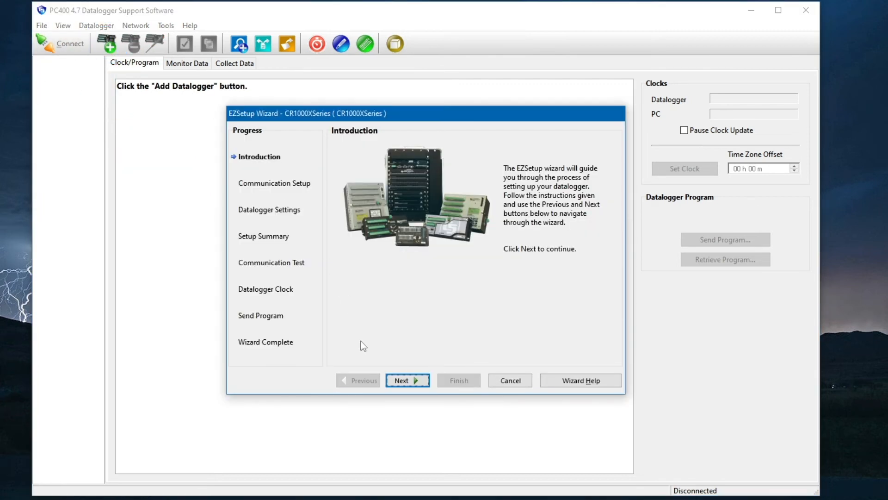
pyautogui.click(407, 381)
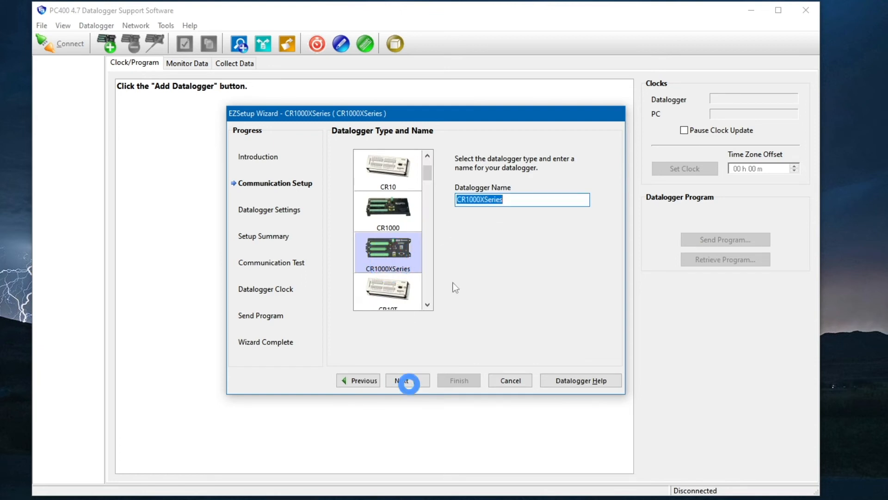
pyautogui.click(404, 381)
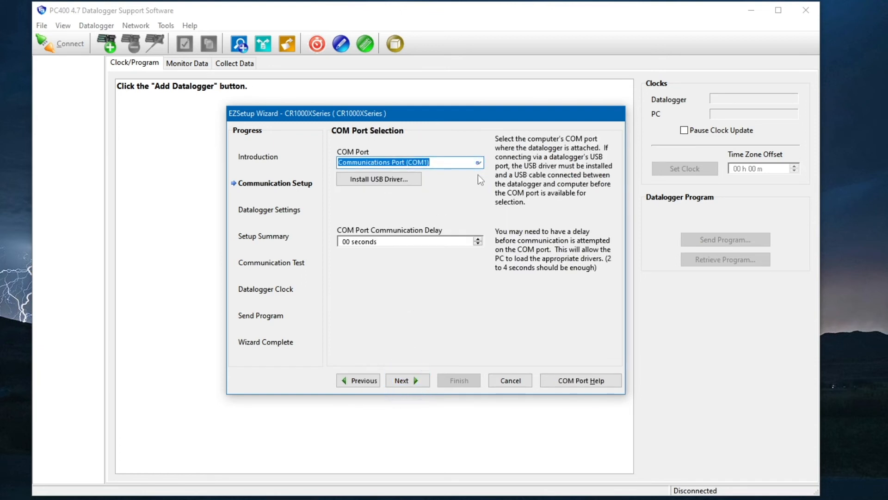
pyautogui.click(405, 380)
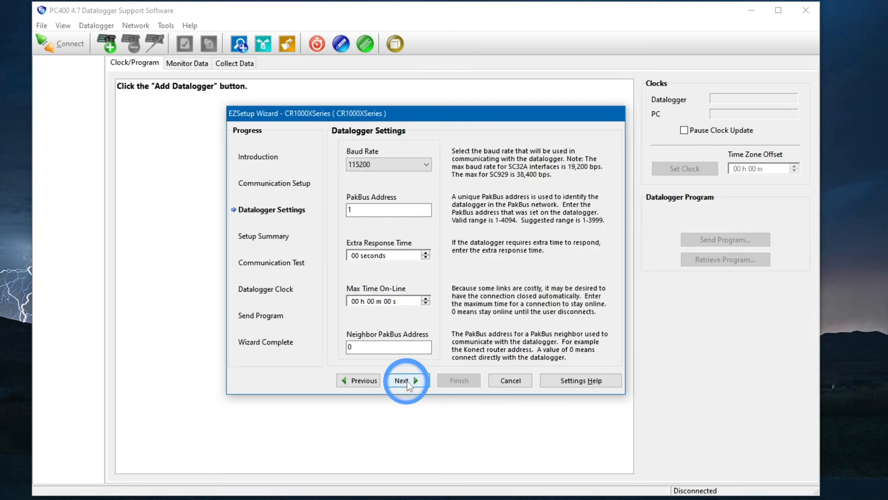
pyautogui.write('12')
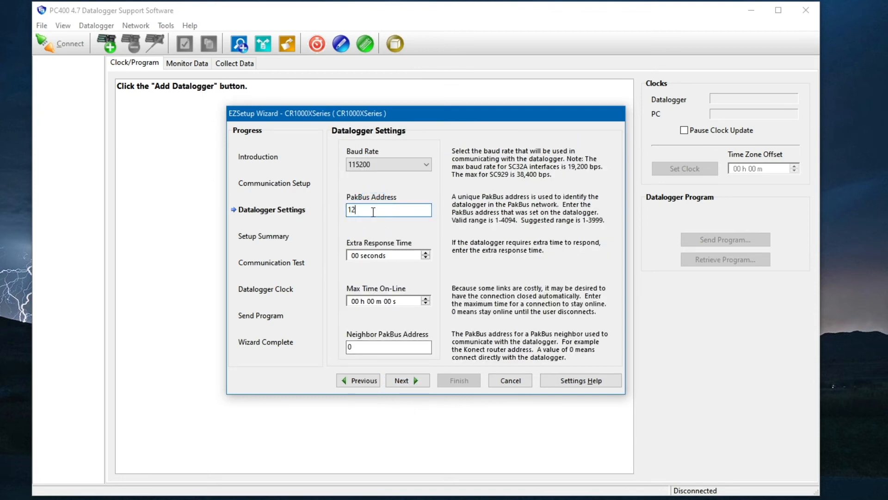
pyautogui.click(404, 380)
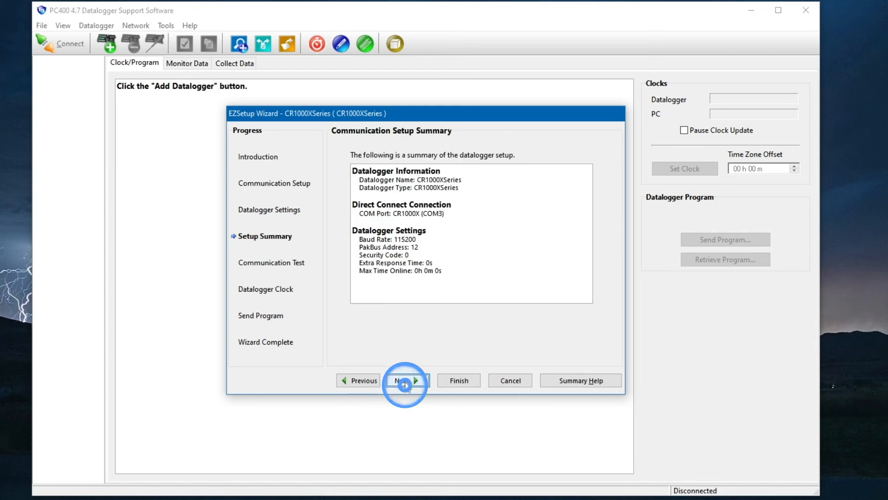
# Pass the communication test and clock check, finishing setup while staying connected.
pyautogui.click(406, 381)
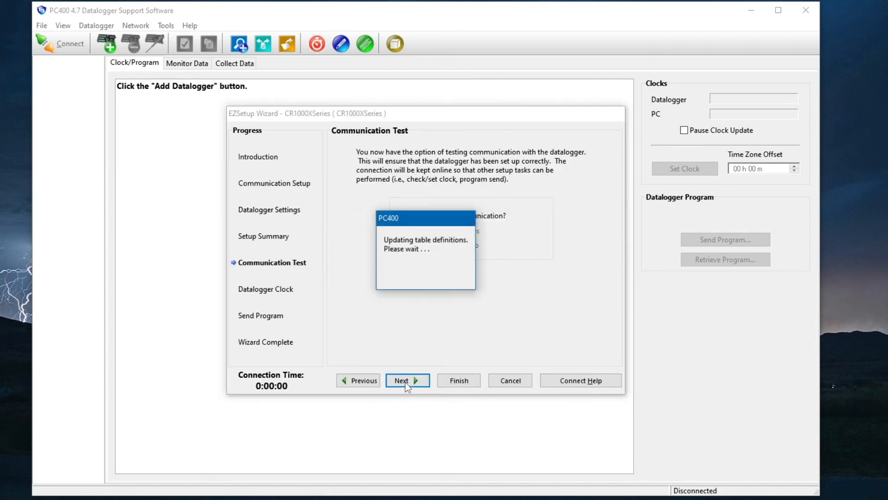
pyautogui.click(403, 380)
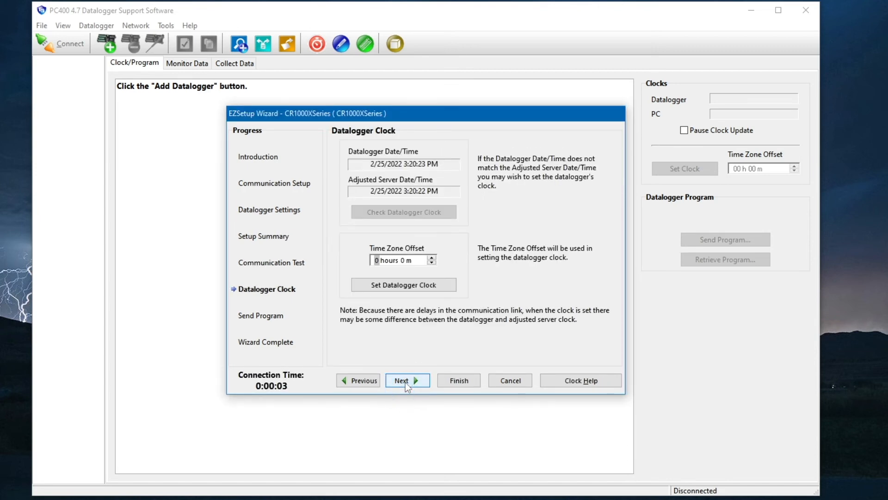
pyautogui.click(403, 381)
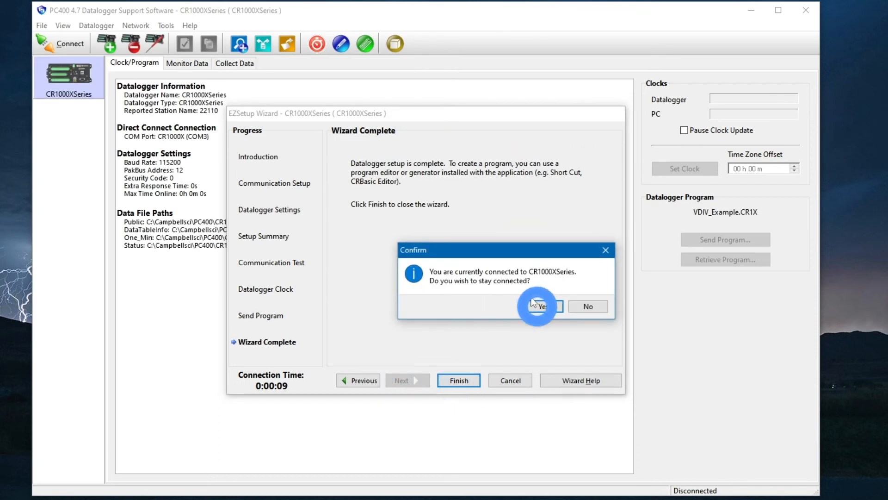
pyautogui.click(541, 306)
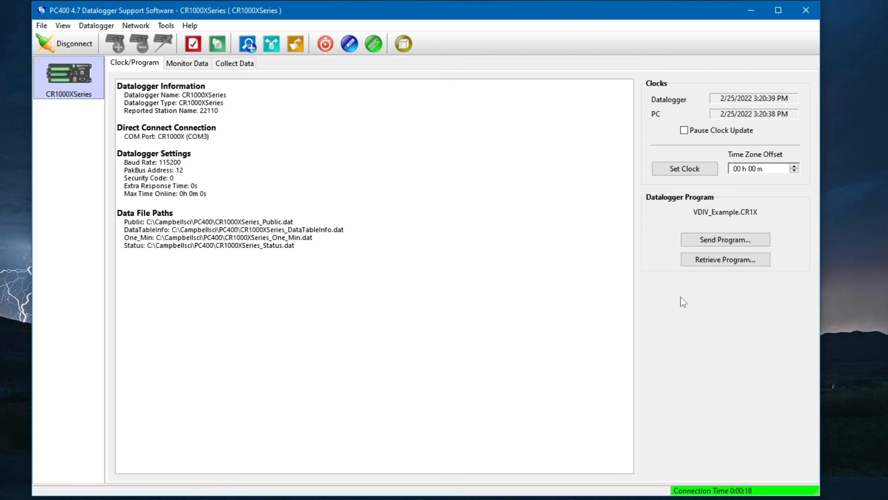
# Send TutorialMultiplexer.CR1X to the datalogger and monitor live BattV, PTemp_C and Temp_C(1)–(3).
pyautogui.click(726, 239)
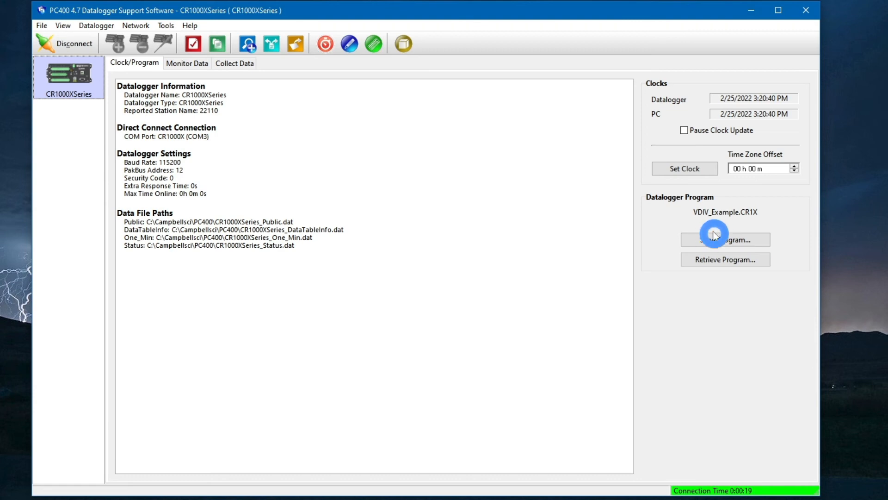
pyautogui.click(725, 239)
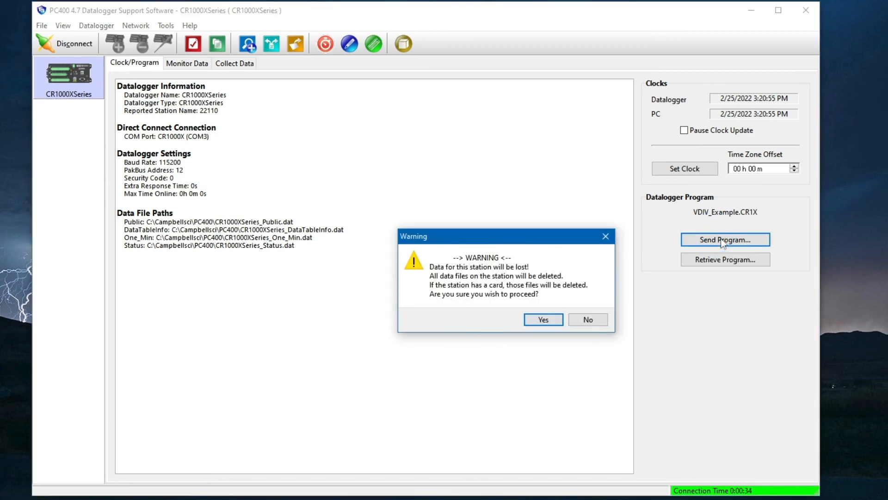
pyautogui.click(542, 319)
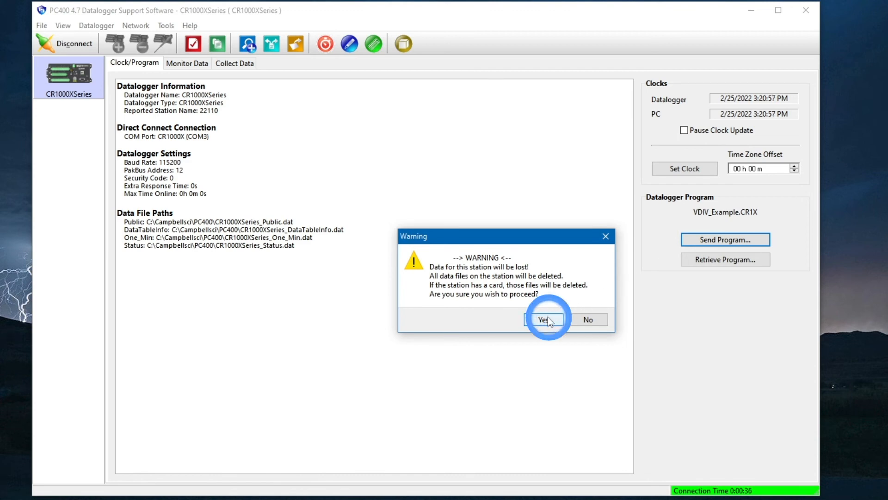
pyautogui.click(543, 319)
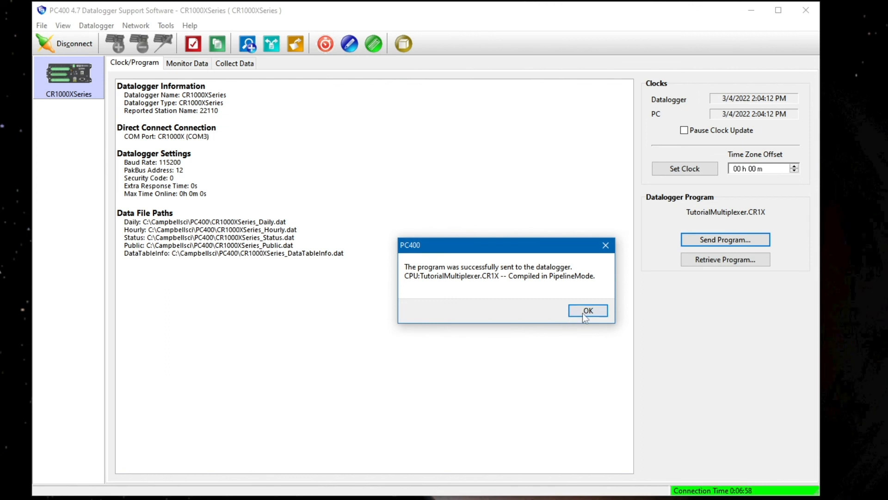
pyautogui.click(587, 311)
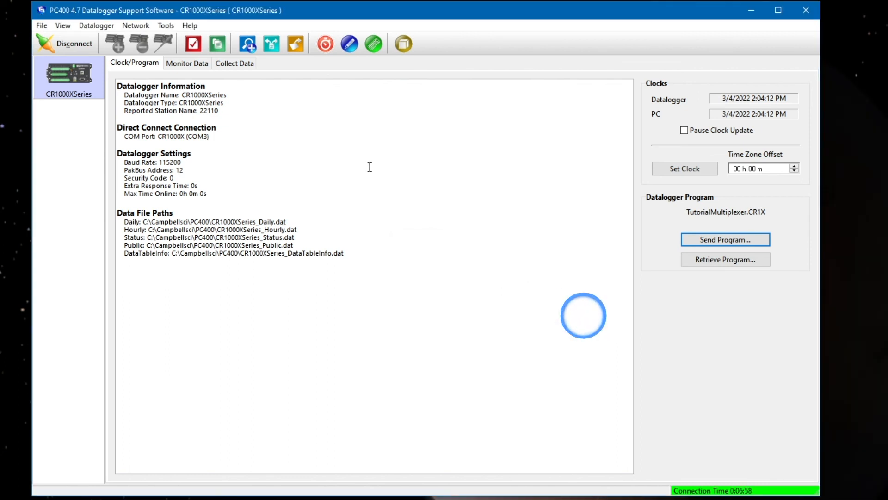
pyautogui.click(187, 63)
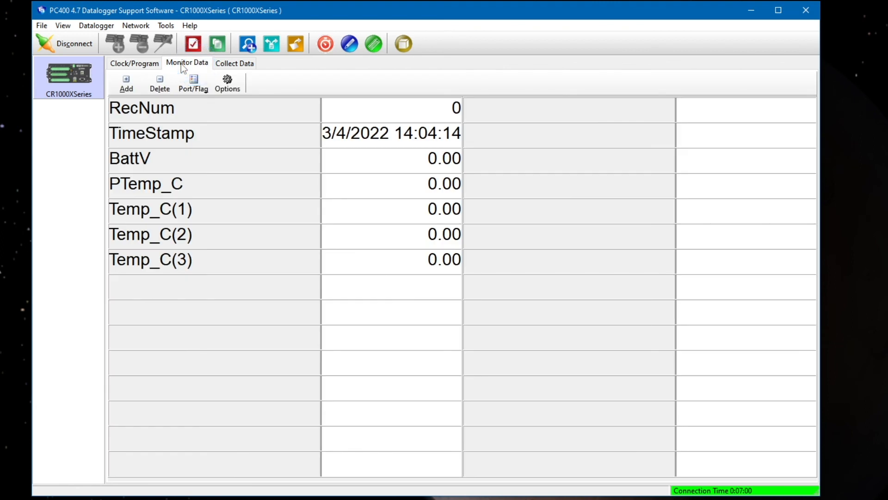